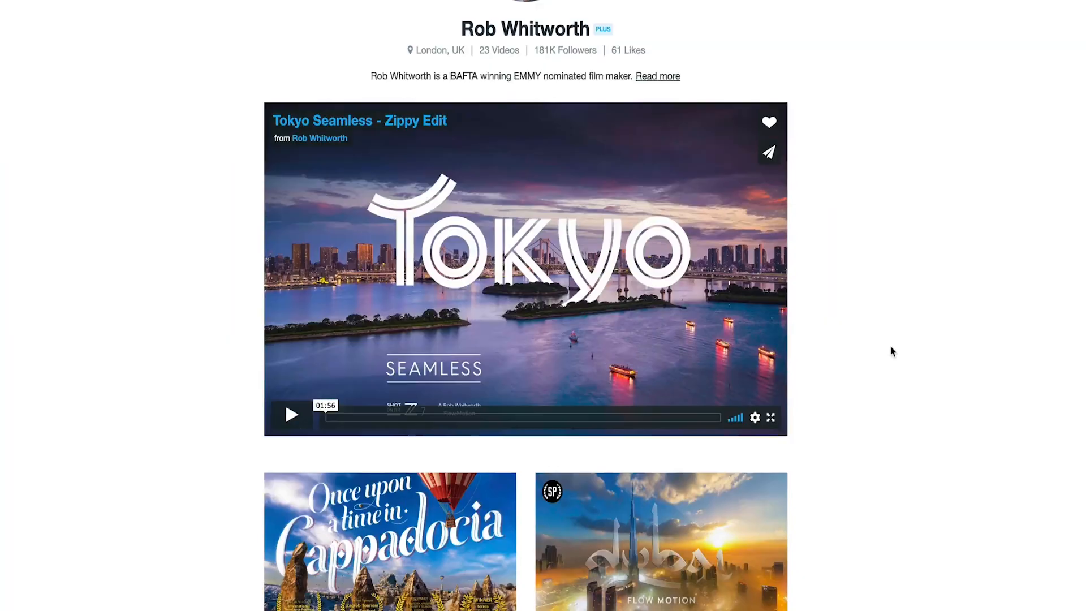
{"action": "scroll", "scroll_direction": "down", "scroll_amount": 3}
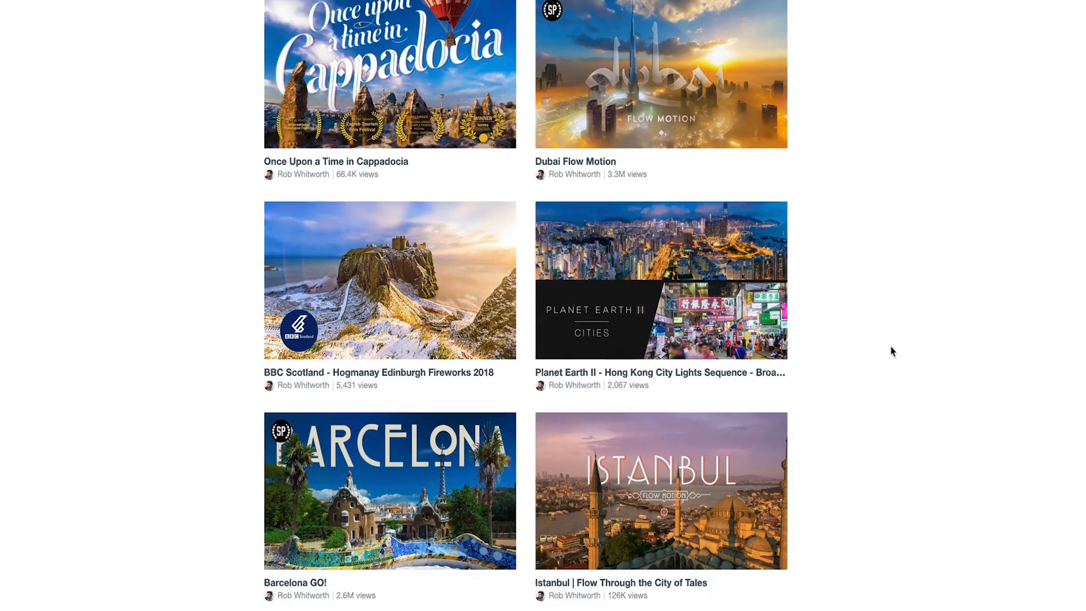
{"action": "scroll", "scroll_direction": "down", "scroll_amount": 3}
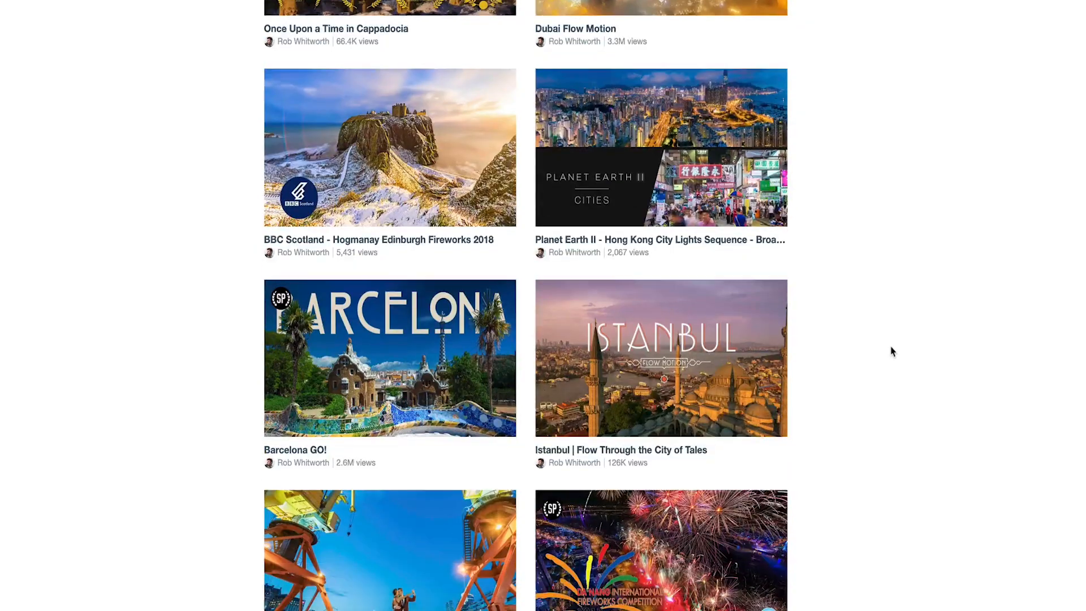